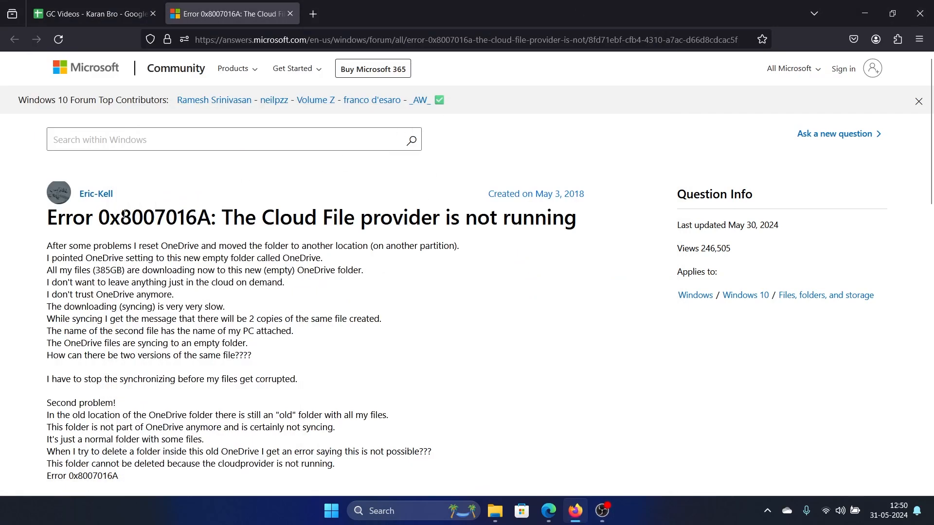
mouse_move(123, 213)
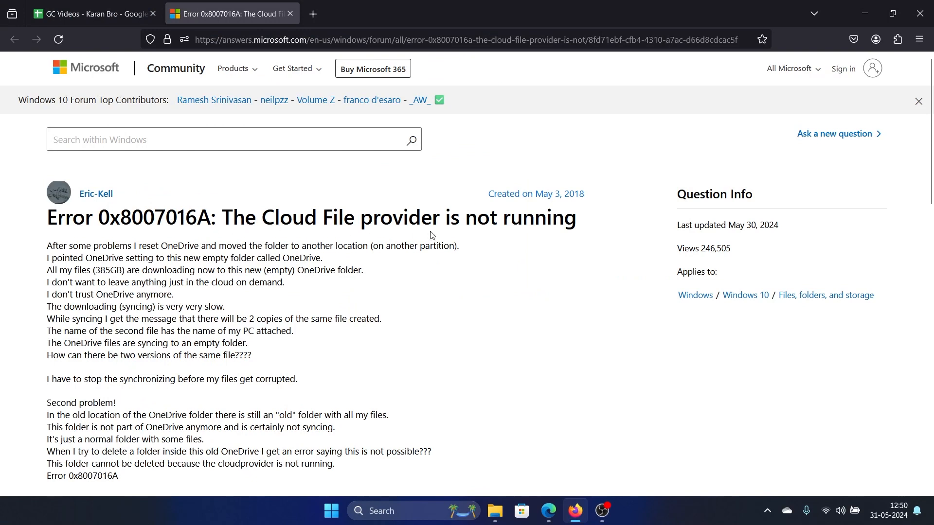
mouse_move(593, 233)
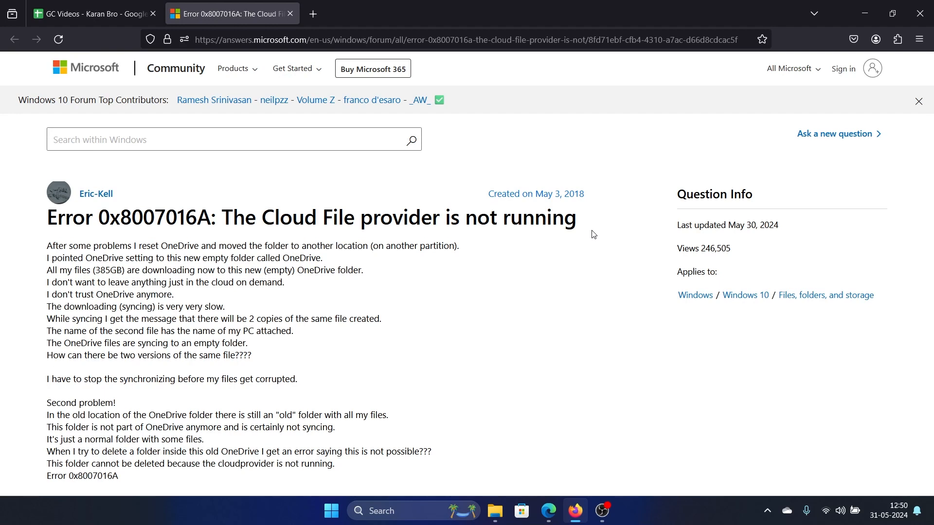
mouse_move(734, 240)
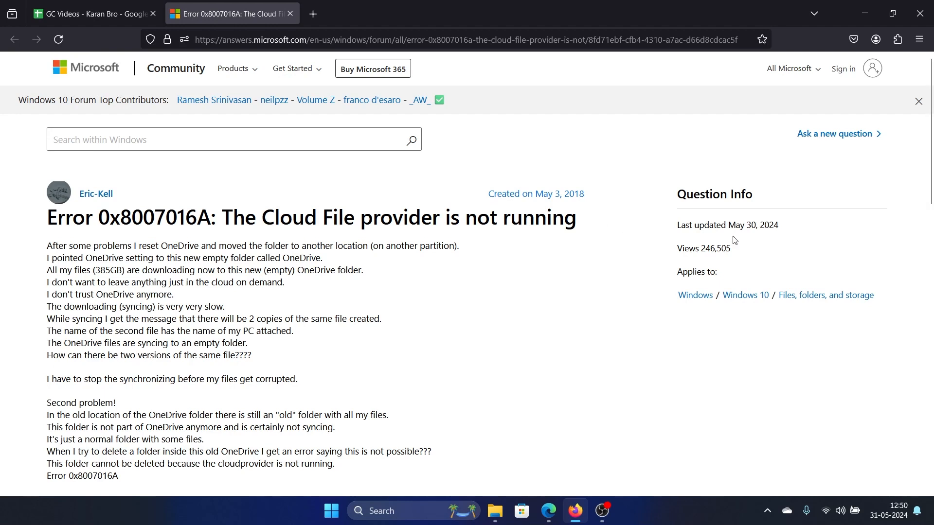
Step: Open the OneDrive tray panel and confirm files are synced and up to date
scroll(down, 3)
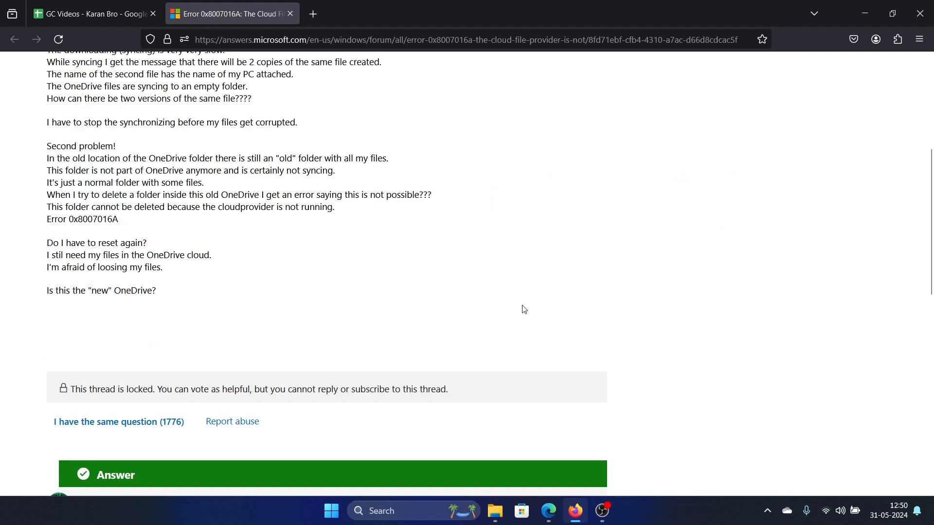
scroll(down, 3)
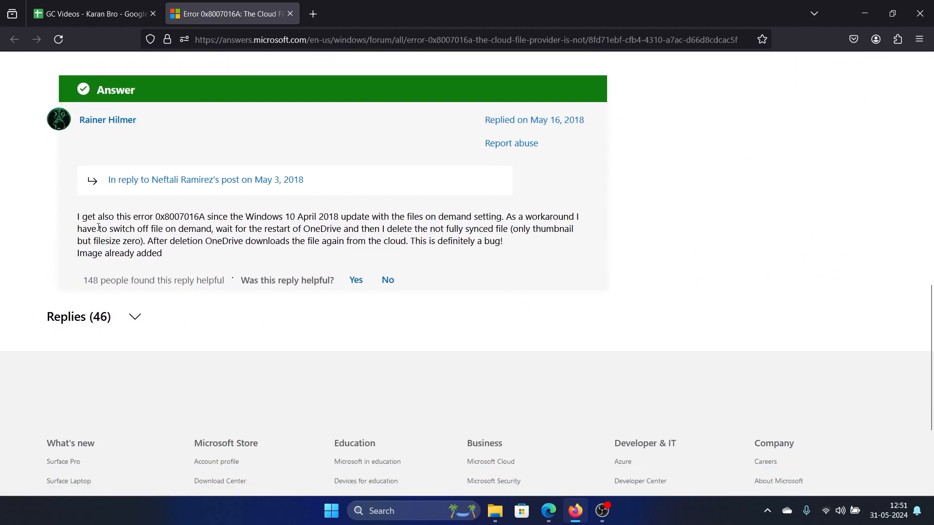
mouse_move(727, 318)
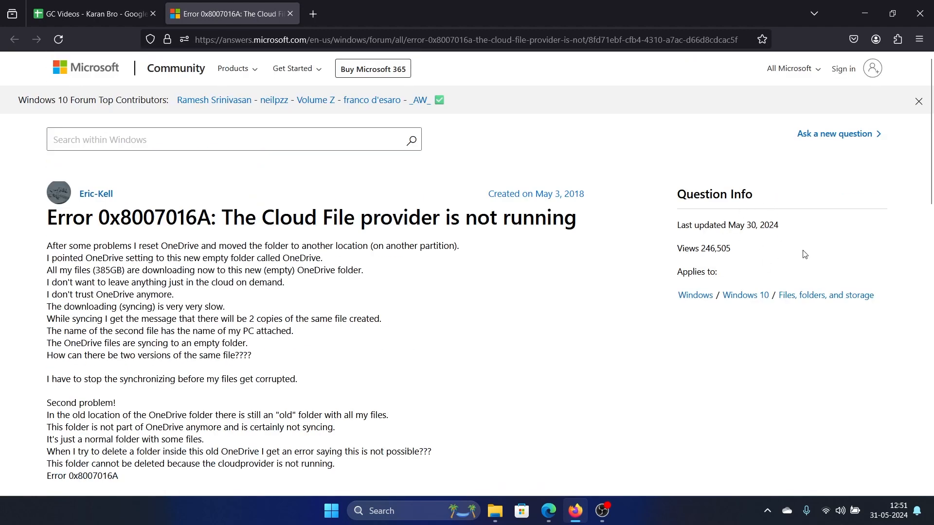
scroll(down, 3)
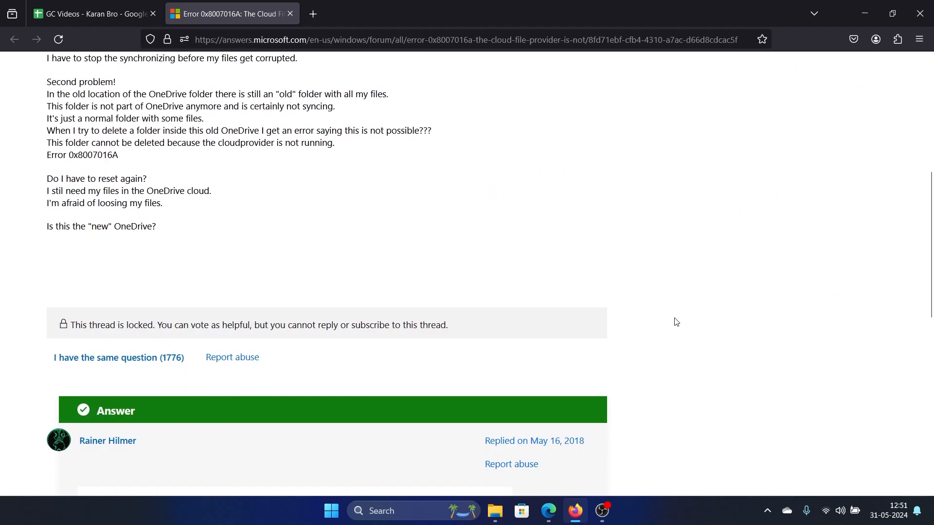
scroll(down, 3)
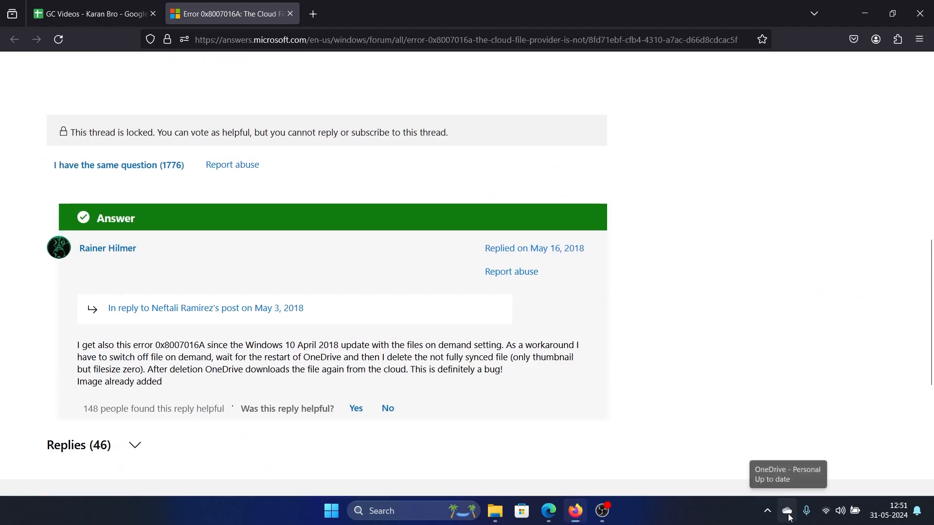
click(787, 510)
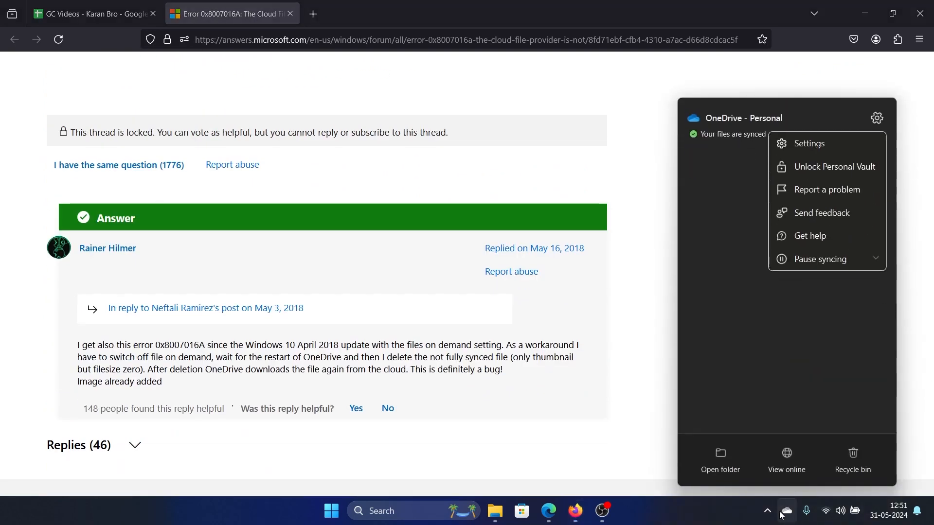
click(767, 511)
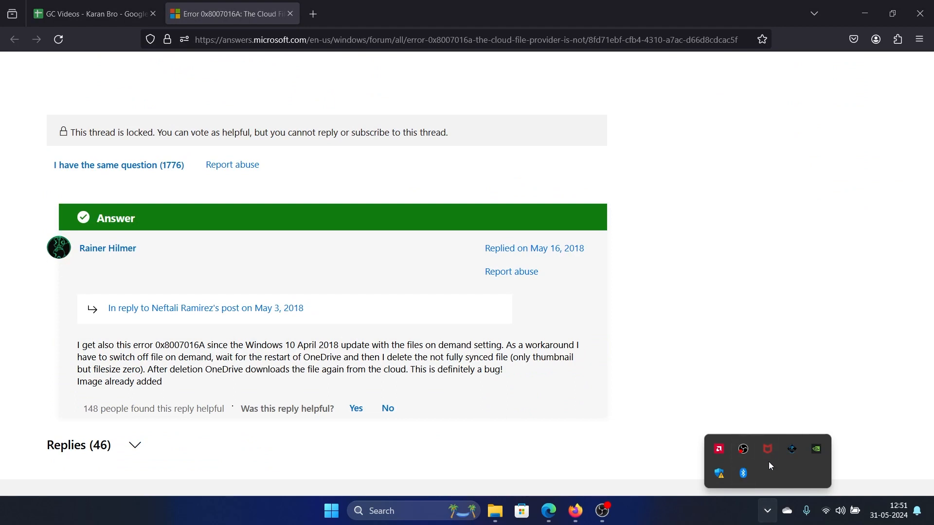
mouse_move(787, 510)
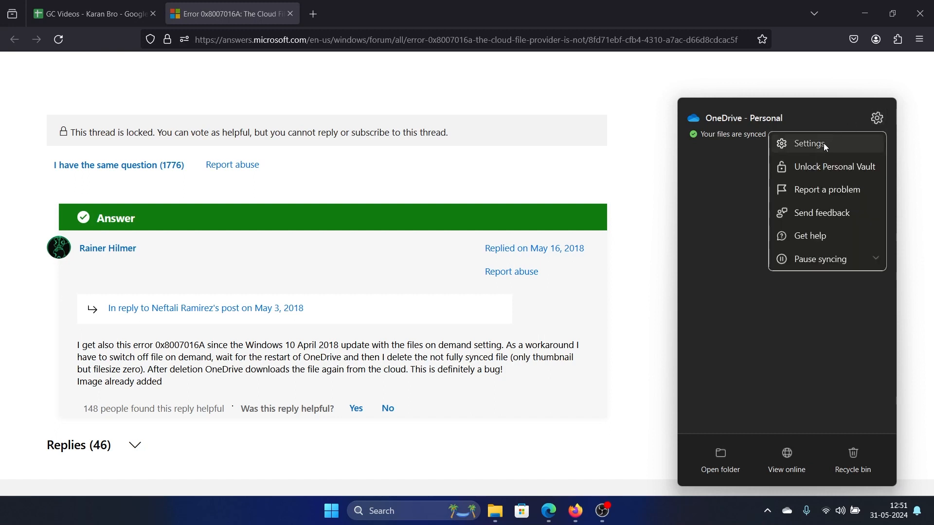
Step: In OneDrive Advanced settings, choose Download all files under Files On-Demand and confirm
click(809, 144)
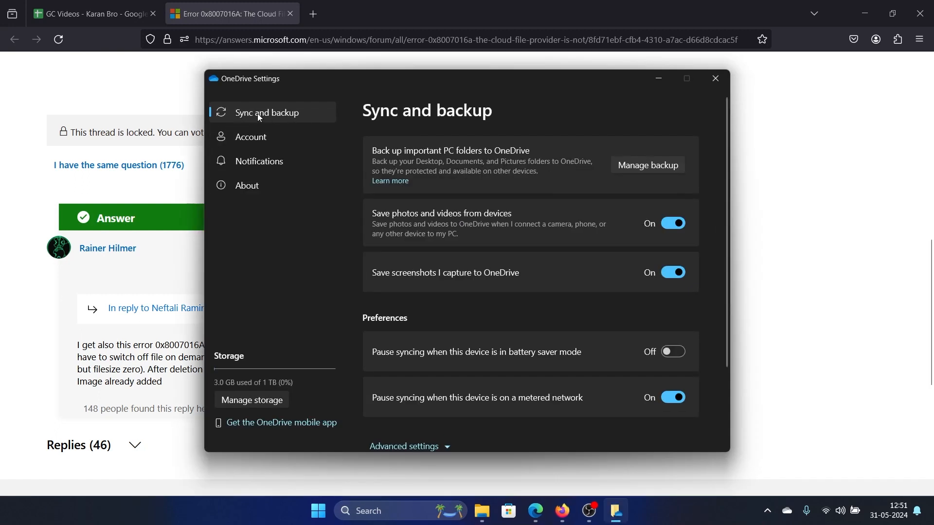
mouse_move(468, 291)
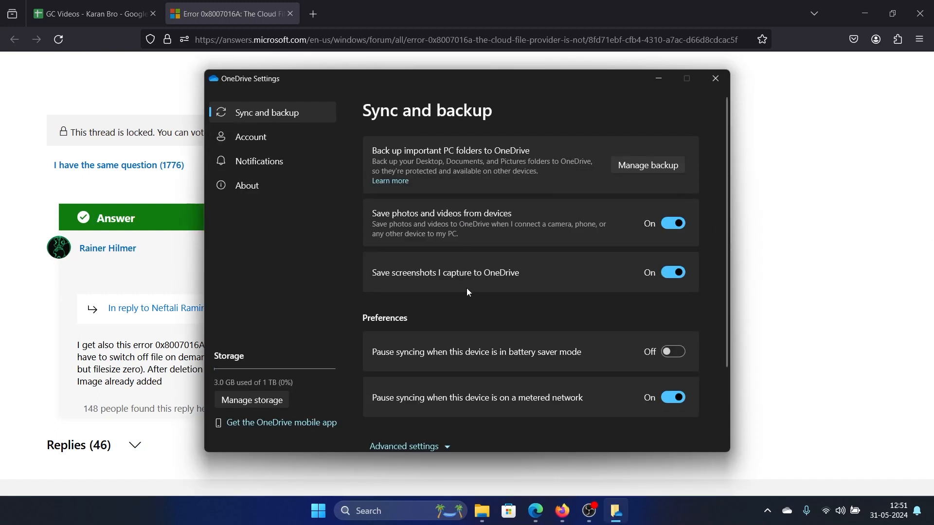
click(403, 445)
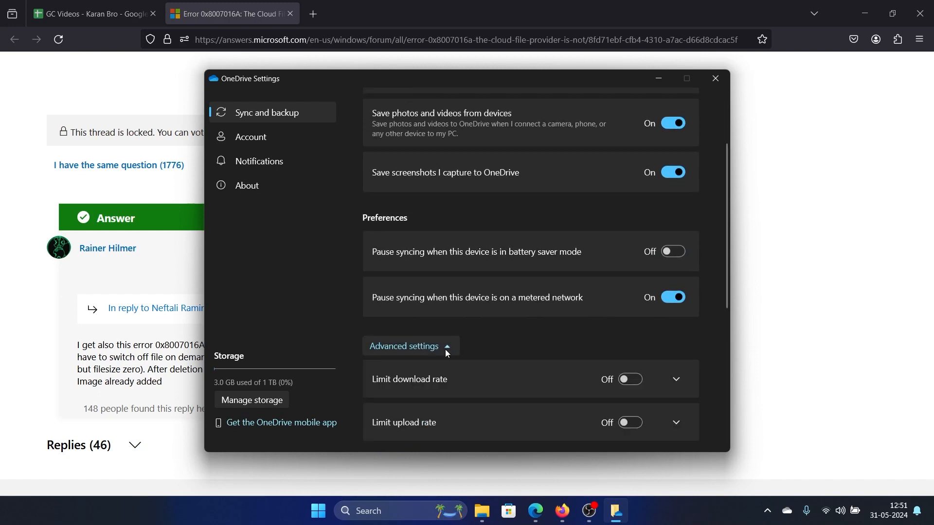
scroll(down, 3)
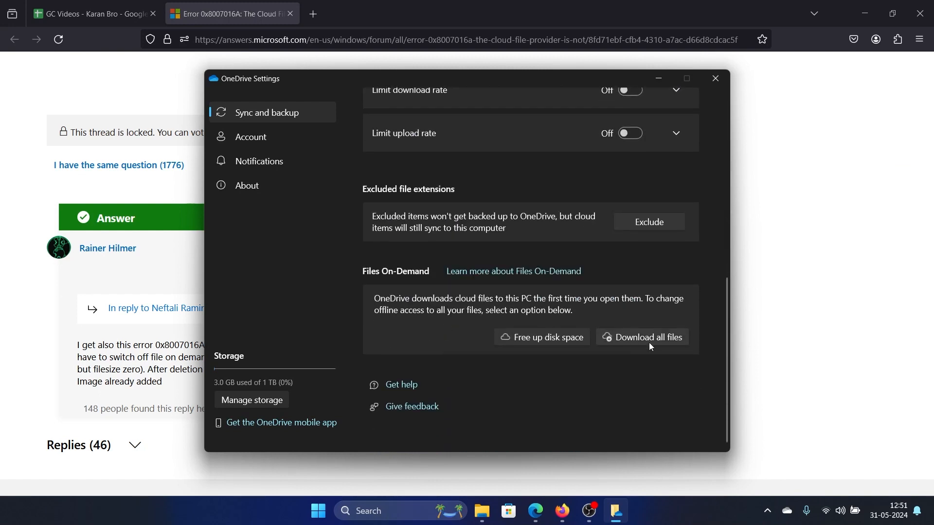
click(648, 337)
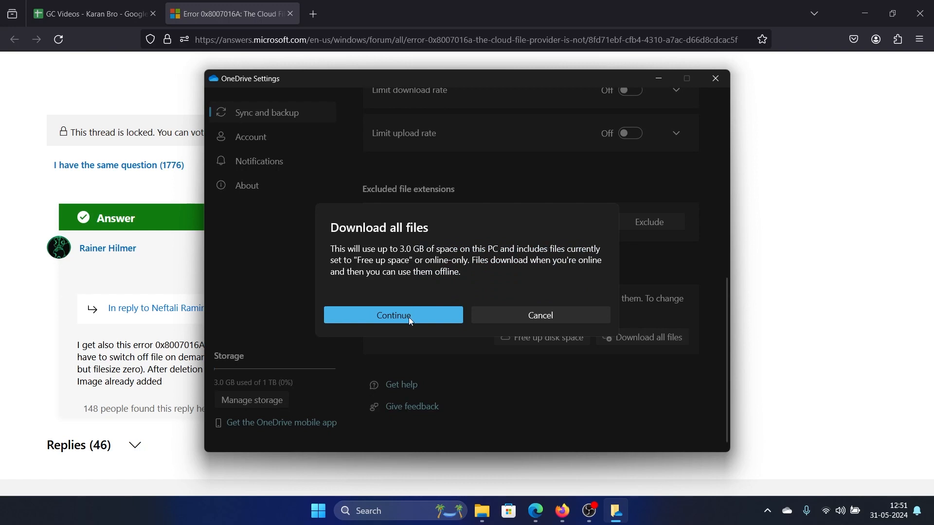
click(392, 315)
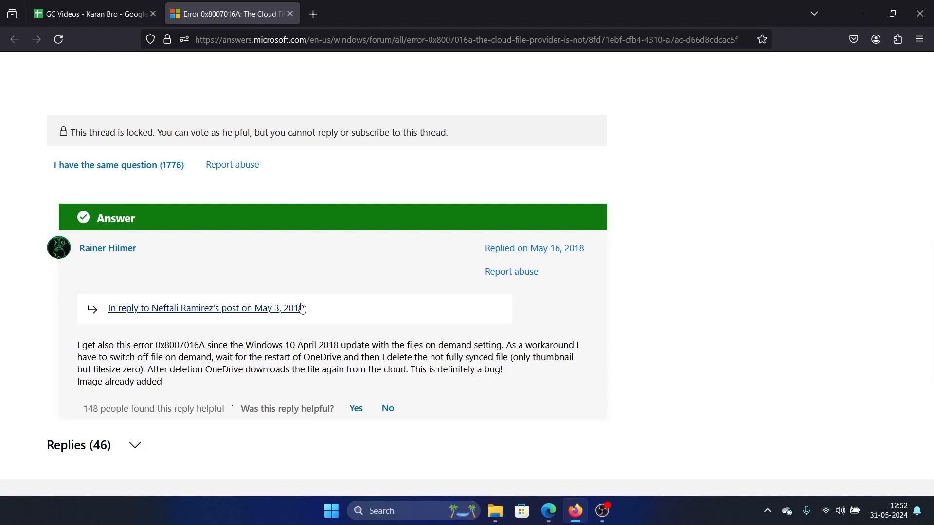
mouse_move(322, 323)
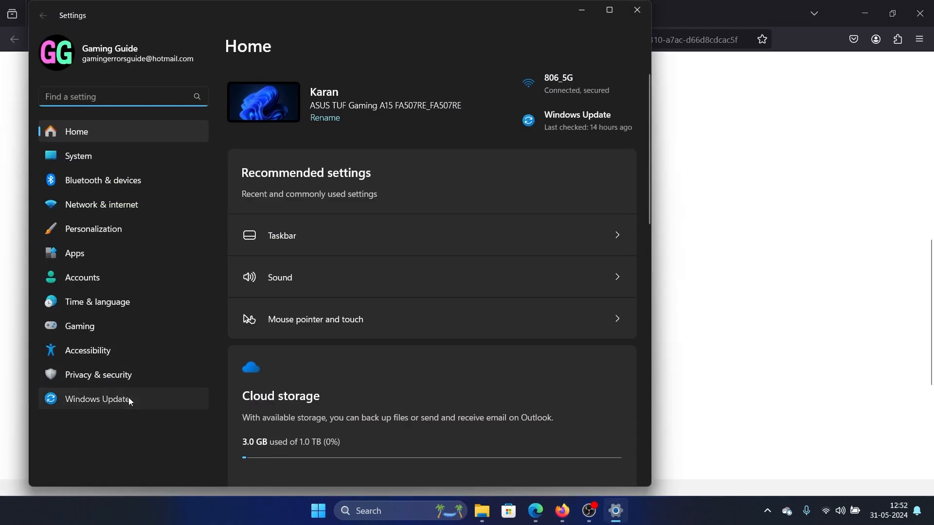
Step: Run Check for updates in Windows Update, then return to the forum thread
click(97, 399)
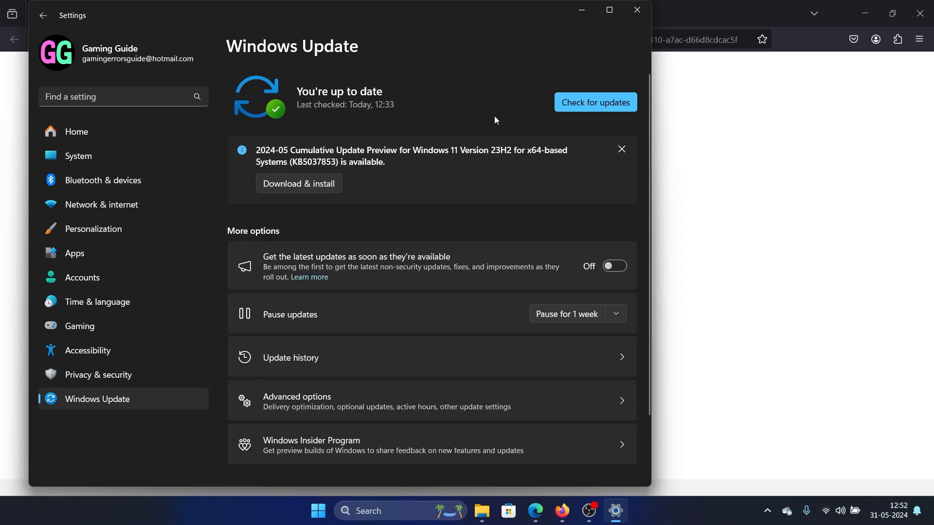
click(594, 102)
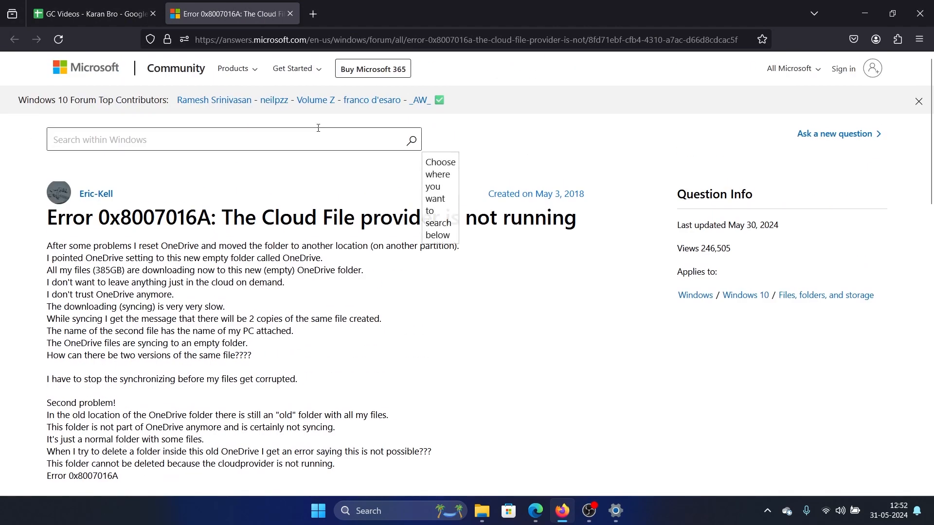
click(918, 100)
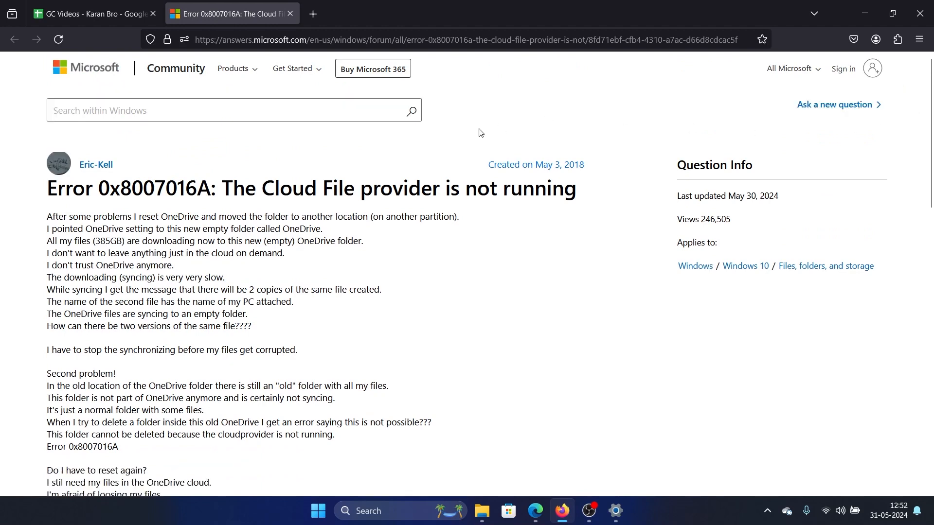
mouse_move(400, 160)
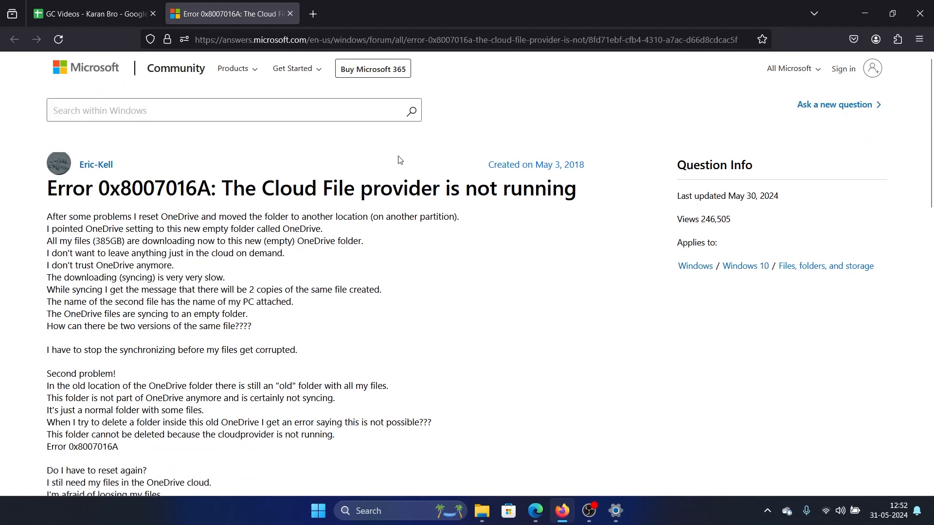